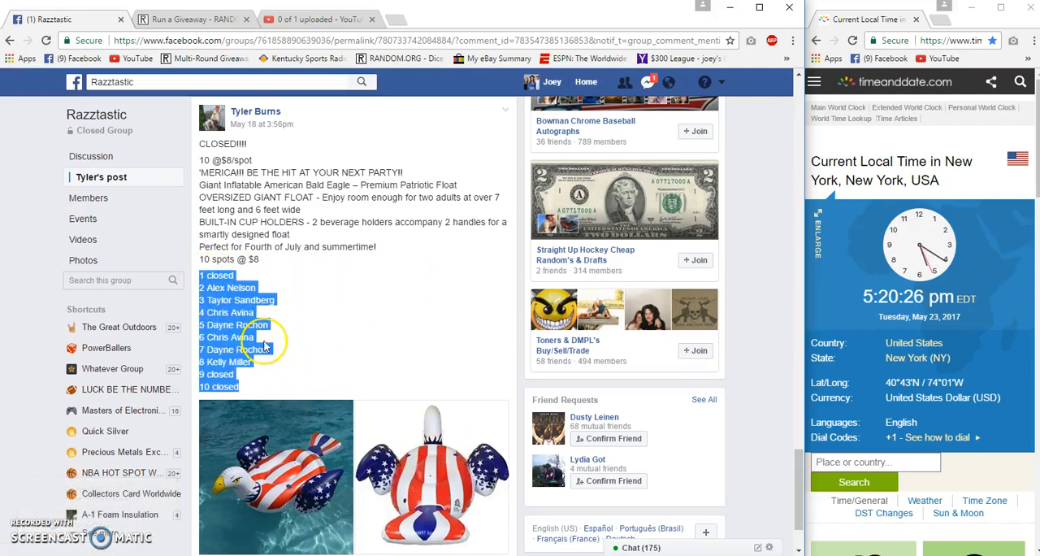
# - Leave the Facebook post comments and bring up the Random.org giveaway page with its 10 entries
pyautogui.scroll(-3)
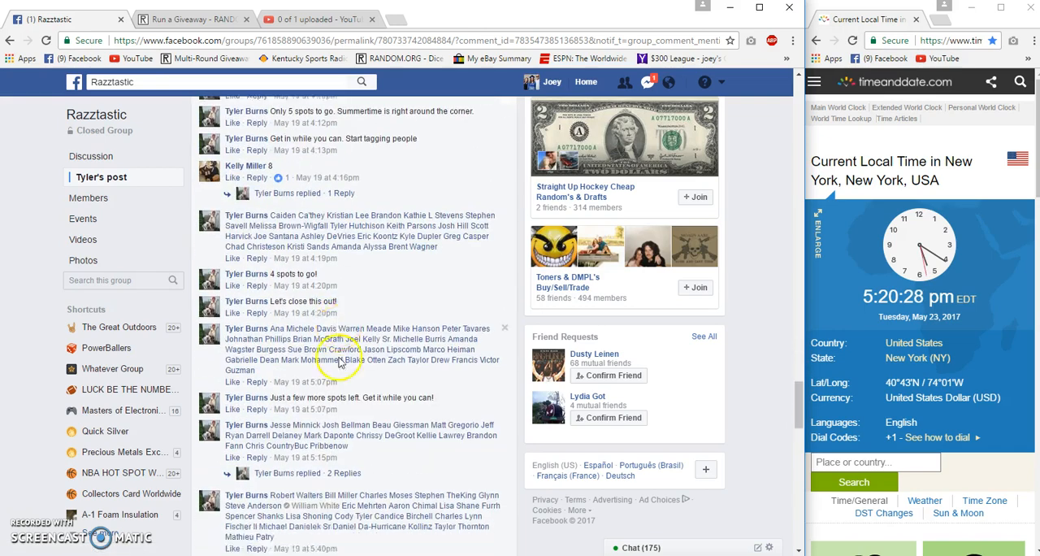
pyautogui.scroll(-3)
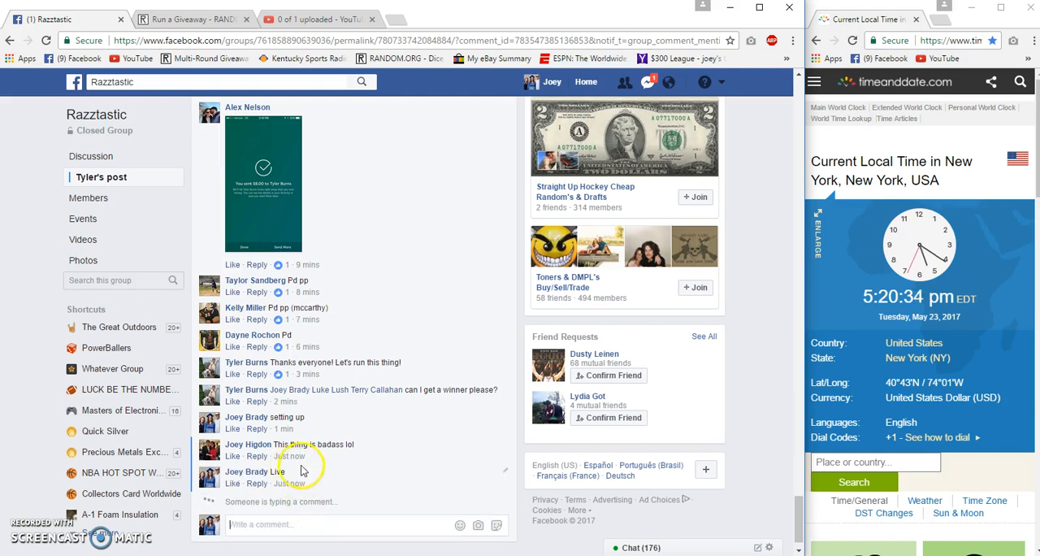
pyautogui.moveTo(289, 483)
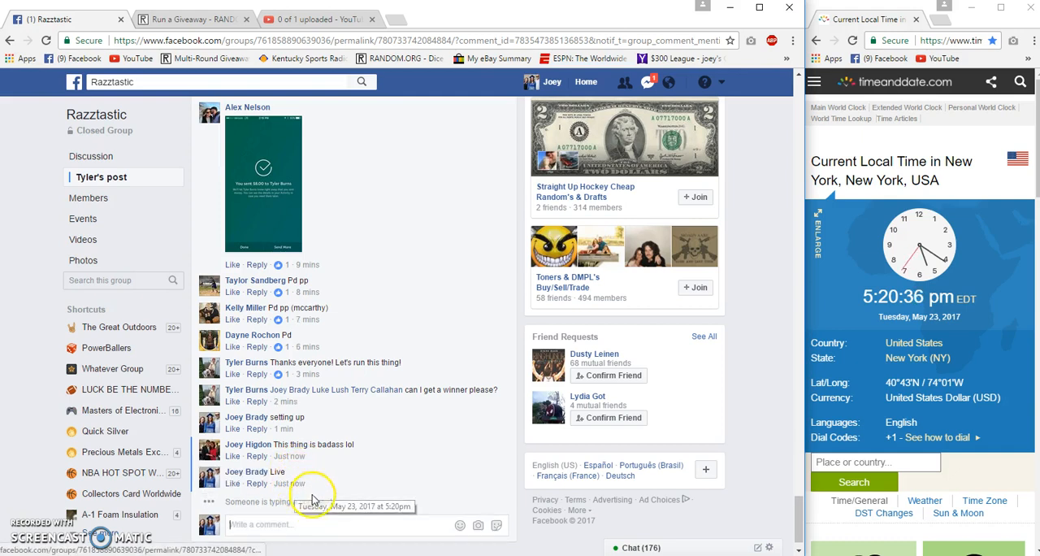
pyautogui.click(192, 19)
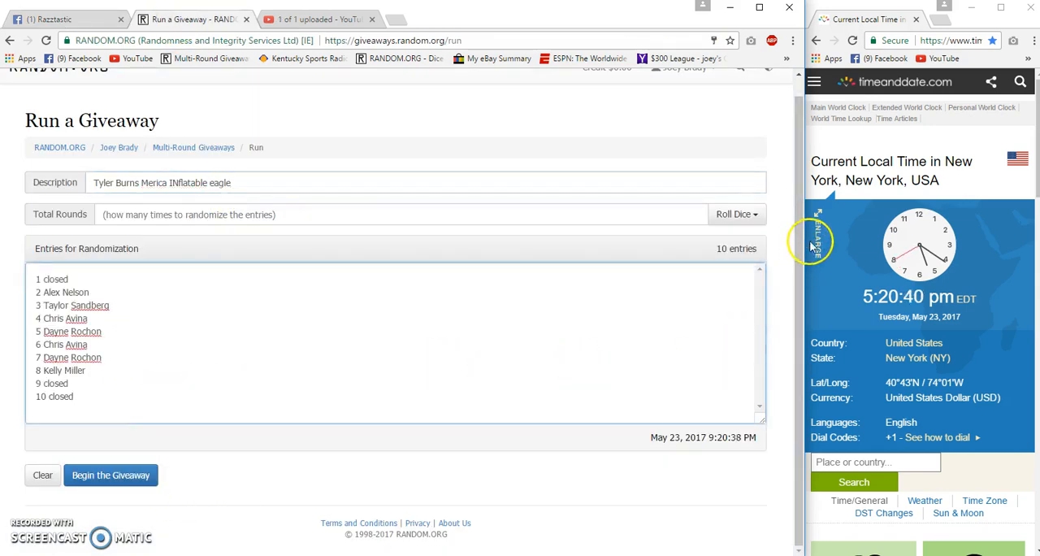
# - Roll the dice to set 10 total rounds for the giveaway
pyautogui.click(734, 215)
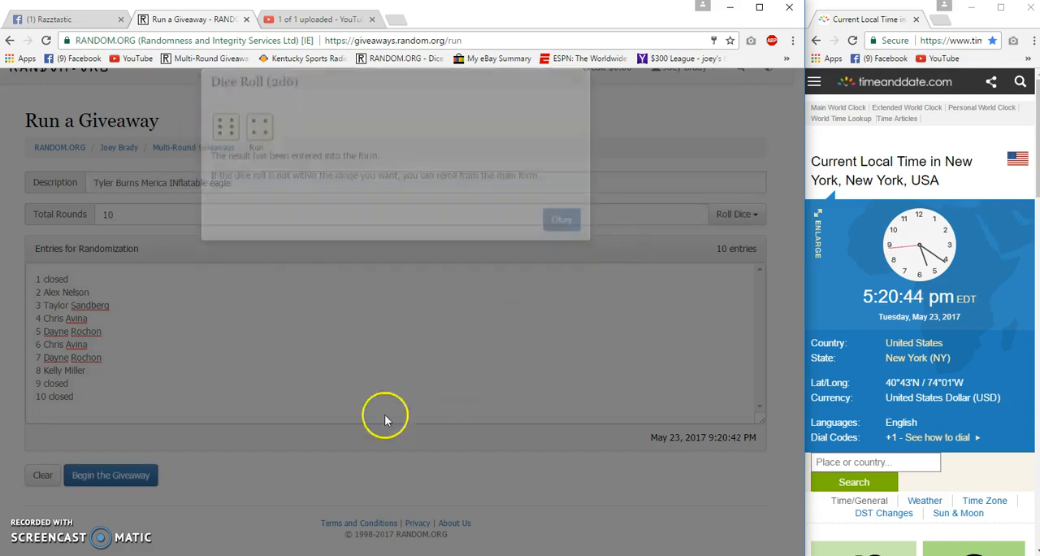
pyautogui.click(563, 219)
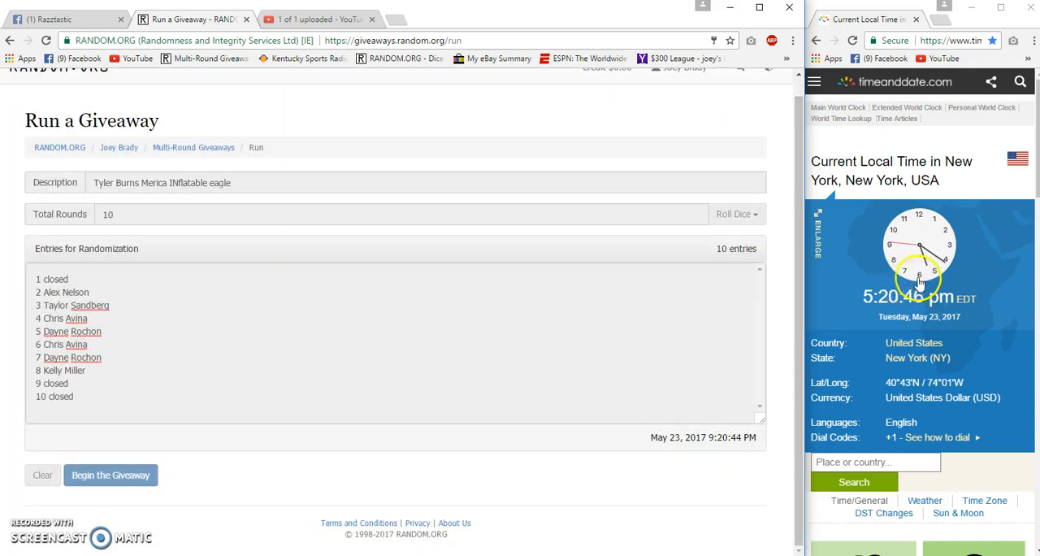
# - Begin the giveaway and run the randomization rounds until one round is left
pyautogui.click(111, 475)
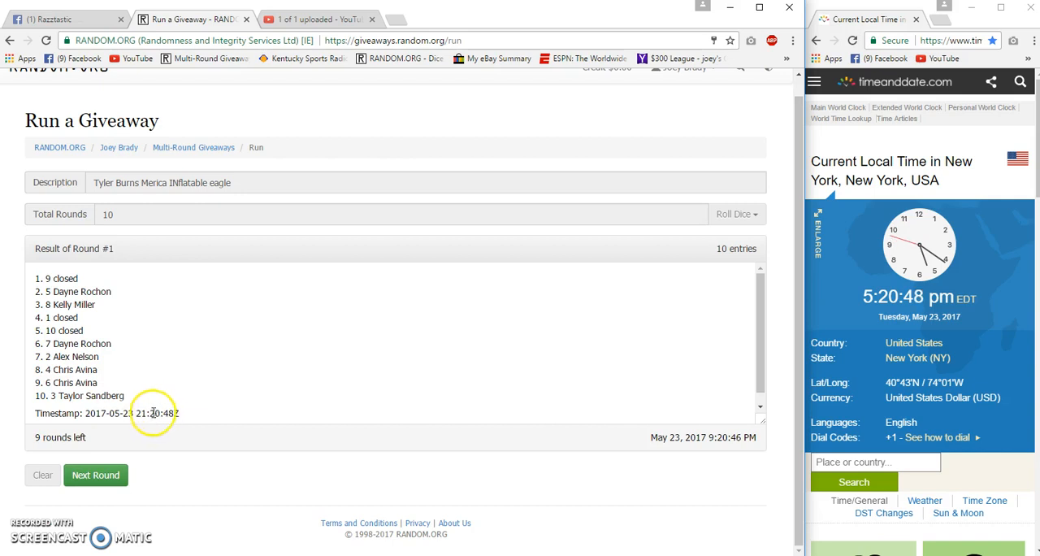
pyautogui.click(95, 474)
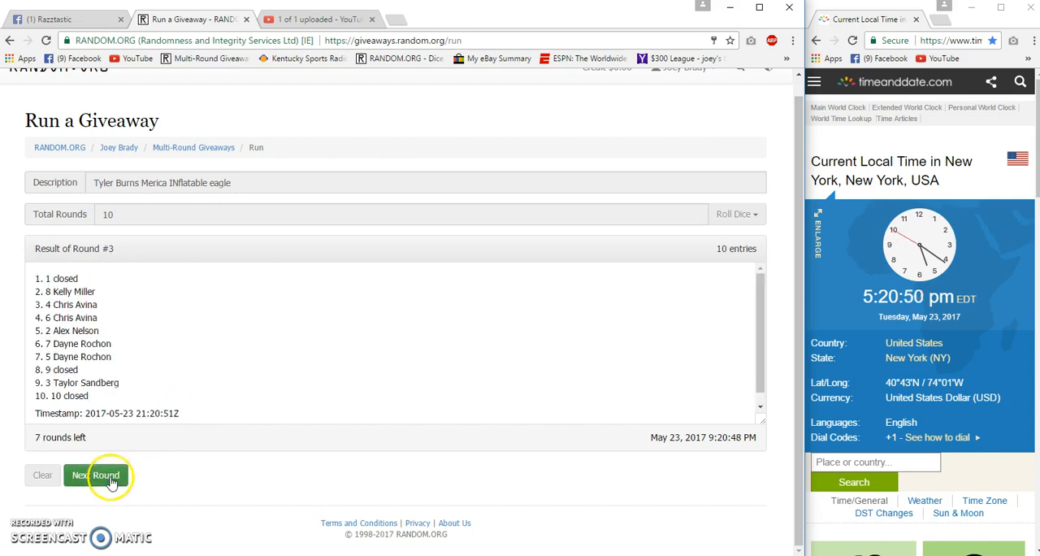
pyautogui.click(93, 475)
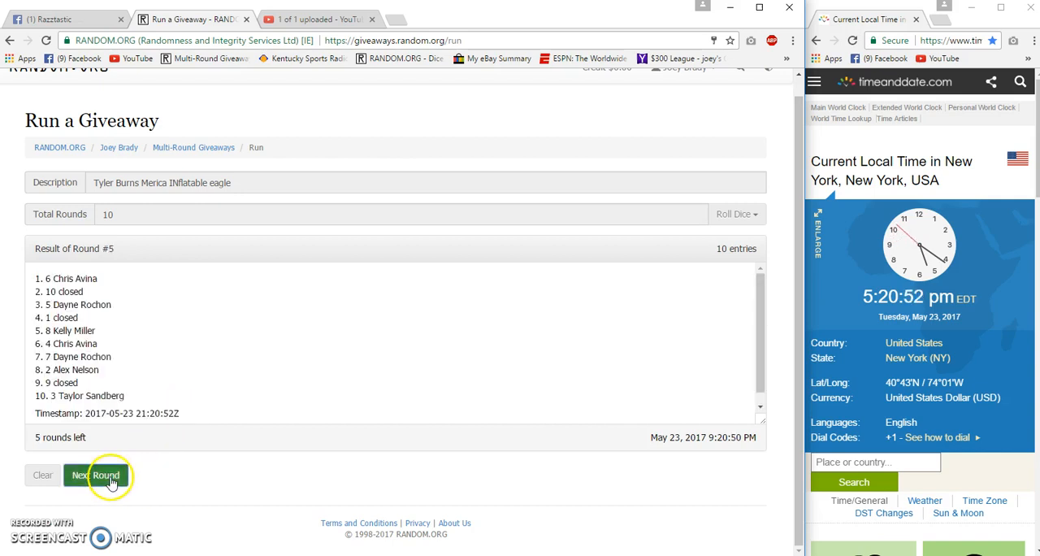
pyautogui.click(94, 474)
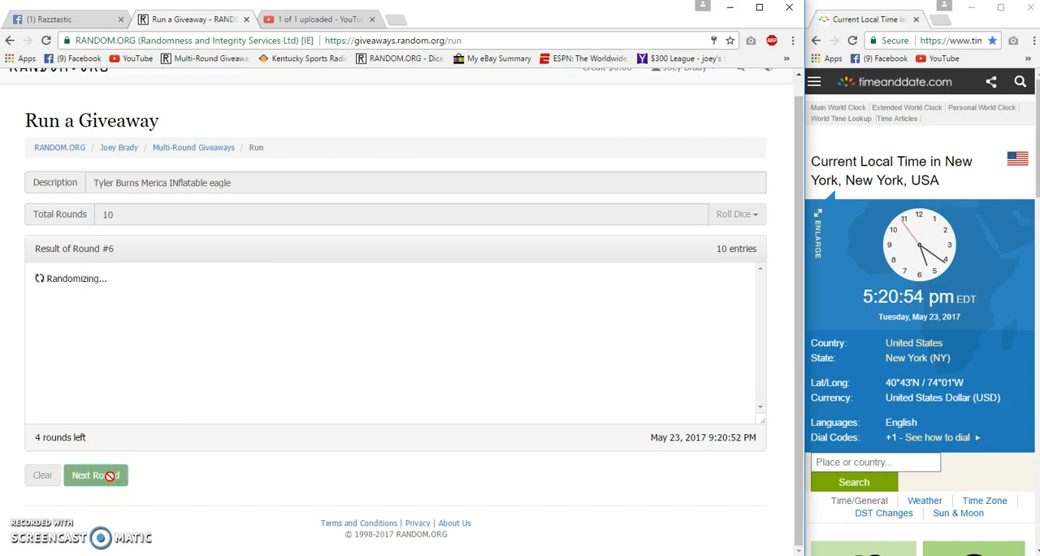
pyautogui.click(94, 475)
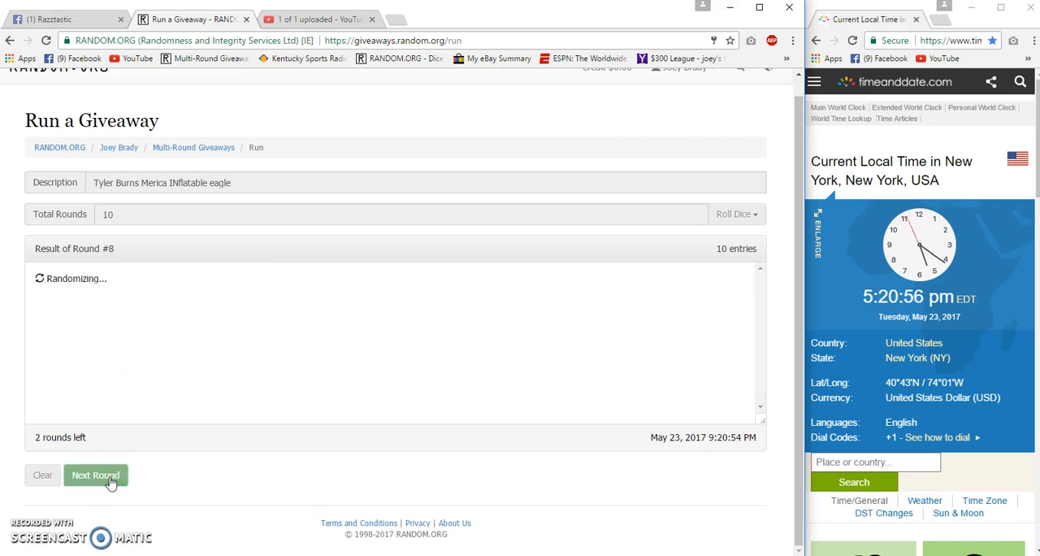
pyautogui.click(95, 474)
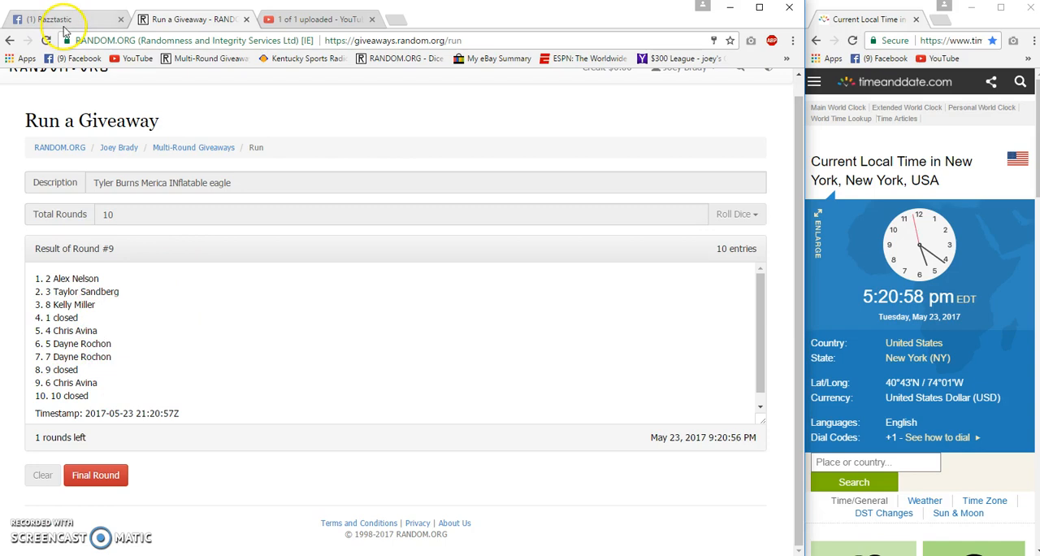
# - Check the Facebook giveaway post, then return to the randomization page
pyautogui.click(61, 19)
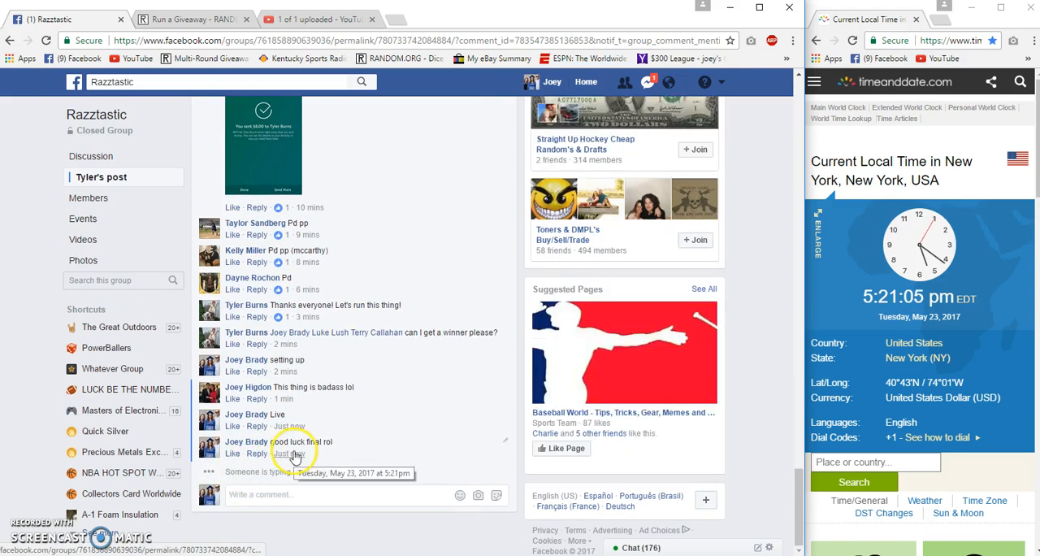
pyautogui.click(192, 20)
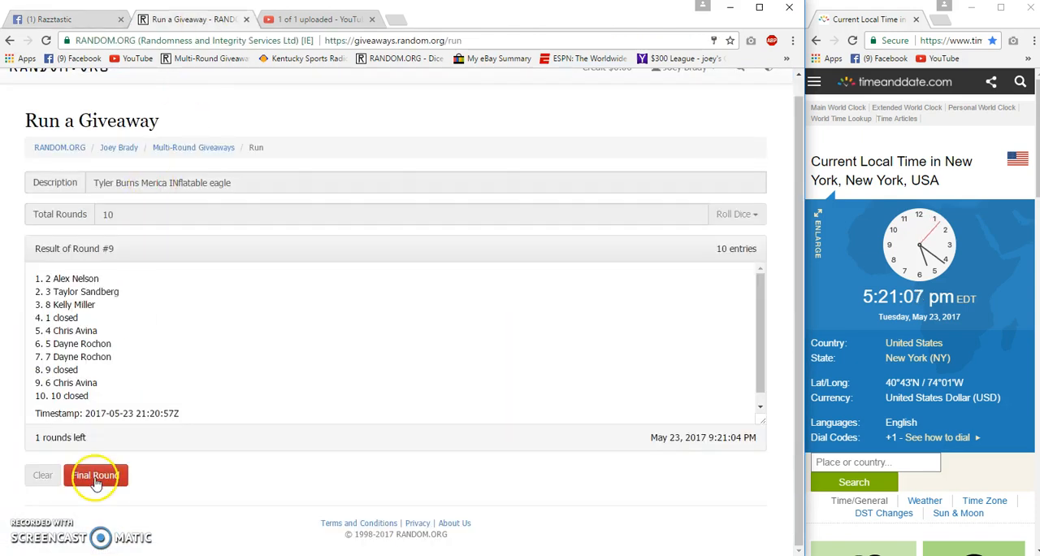
# - Run the final tenth round and bring up the verified final results record
pyautogui.click(94, 475)
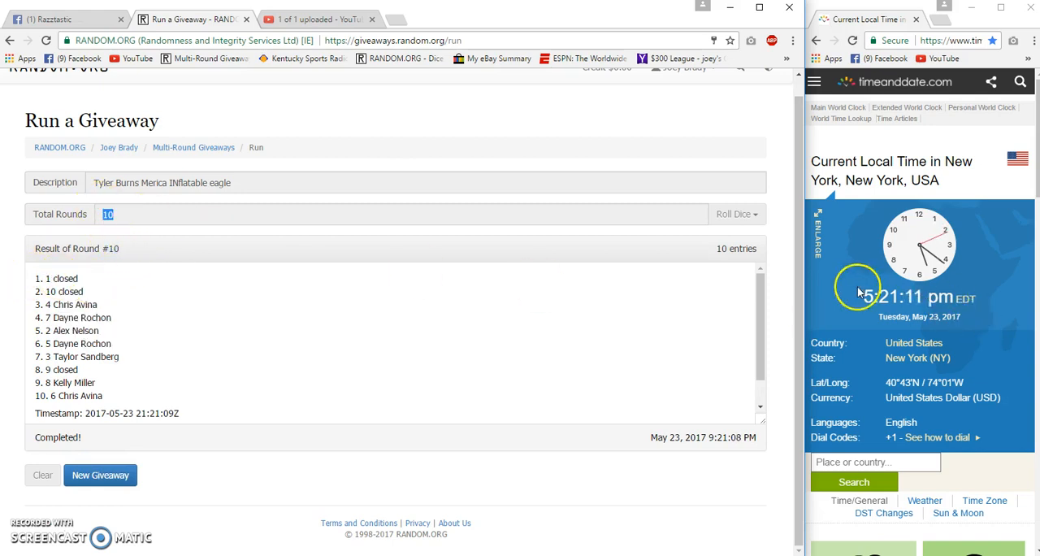
pyautogui.scroll(-3)
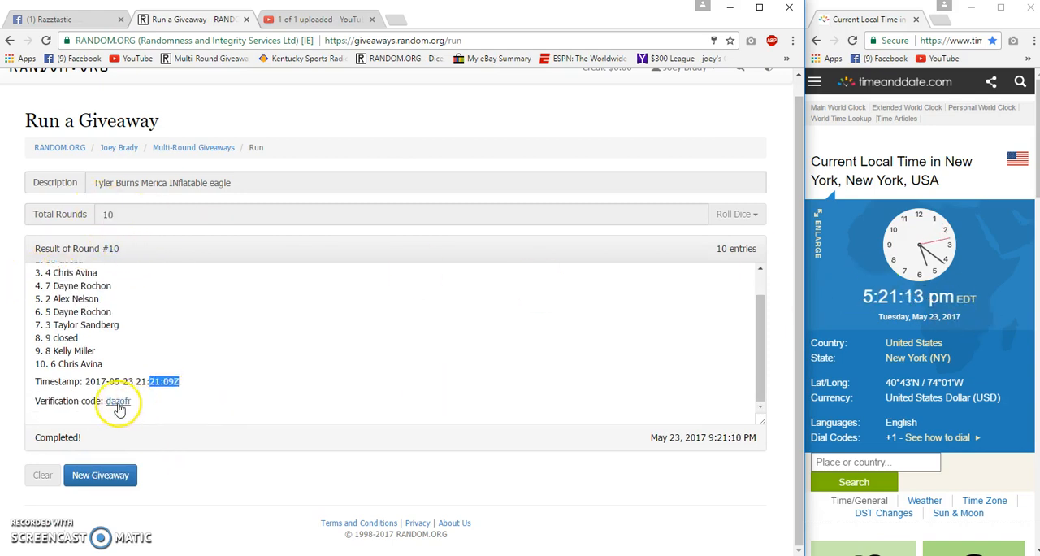
pyautogui.click(119, 400)
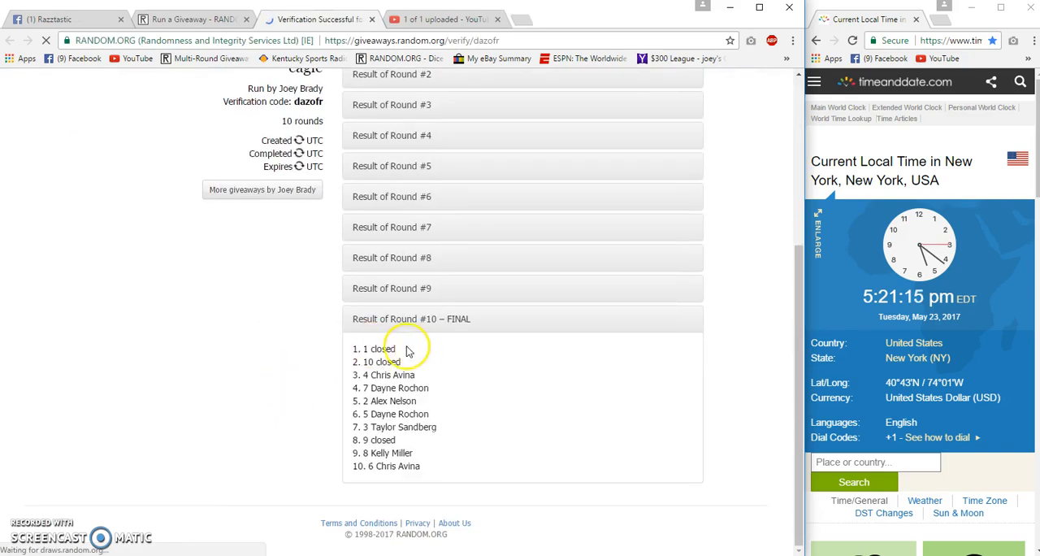
pyautogui.doubleClick(373, 348)
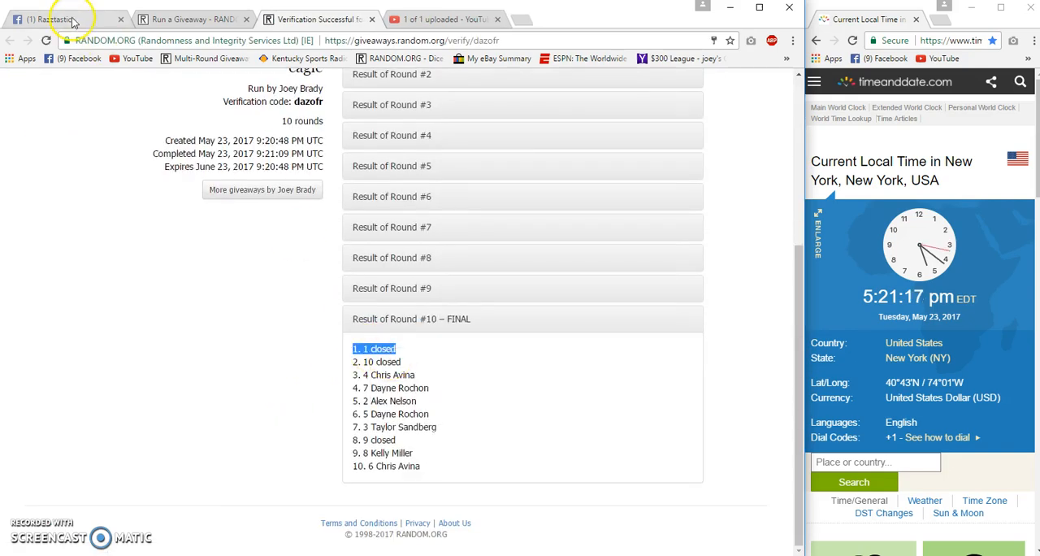
# - Post the "Done" comment on the Facebook giveaway post
pyautogui.click(65, 19)
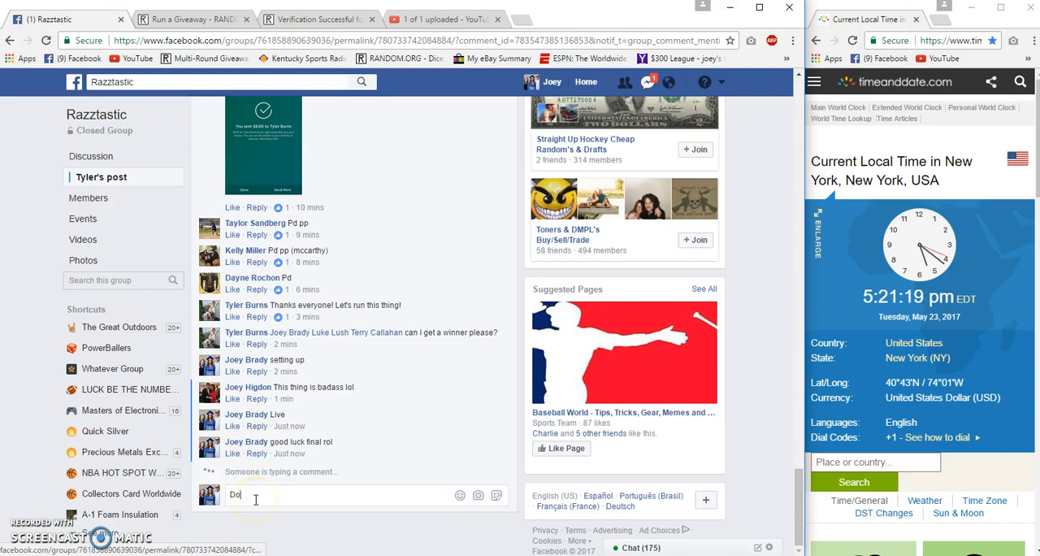
pyautogui.press('Return')
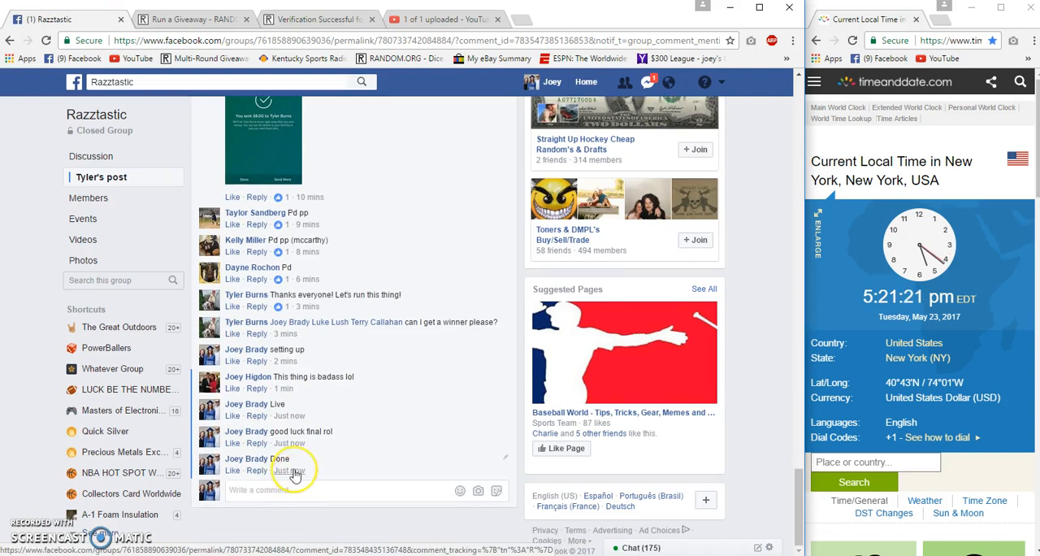